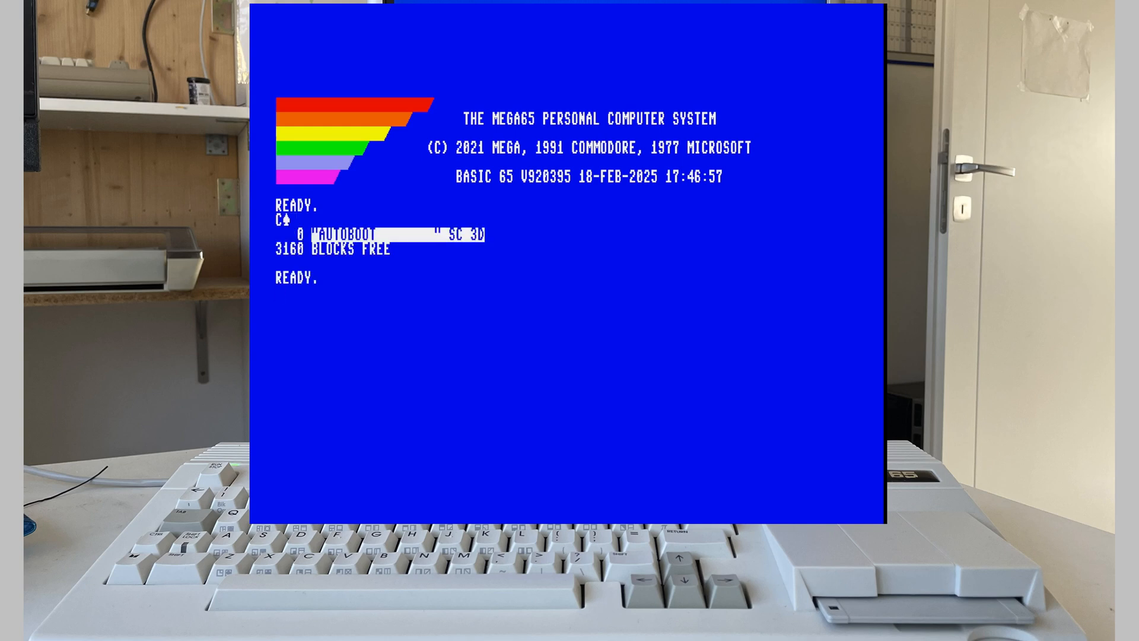
Enter line 10 PRINT "AUTOBOOTED GREETINGS FROM THE 8-BIT THEORY!" as the greeting program.
{"action": "type", "text": "10 PRINT \"AU"}
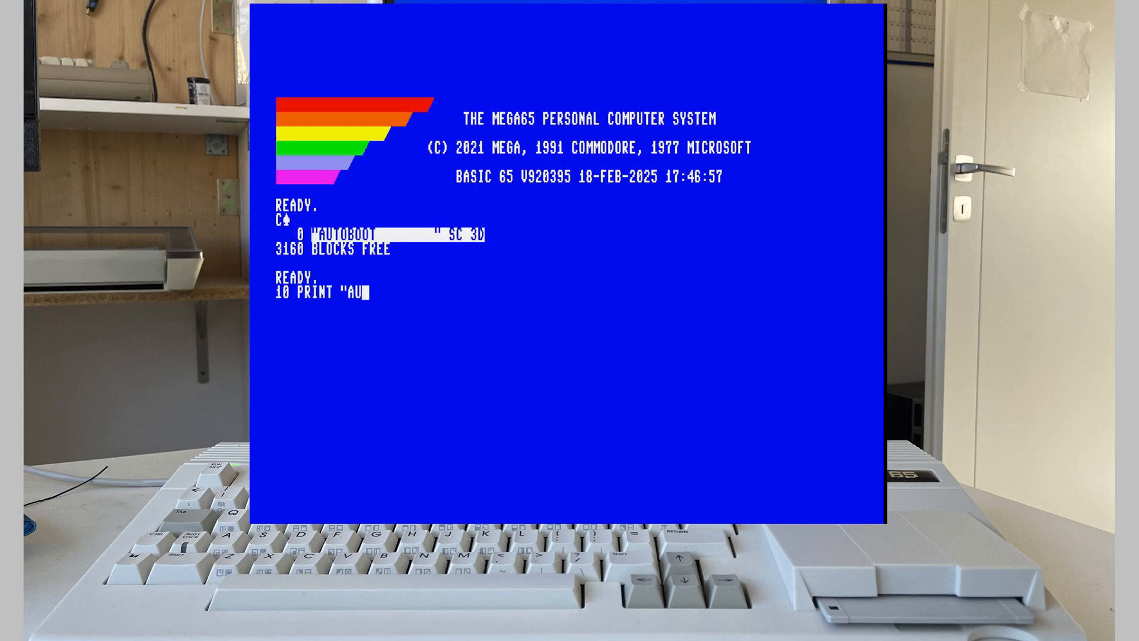
{"action": "type", "text": "TOBOOTED GREETINGS FROM THE 8"}
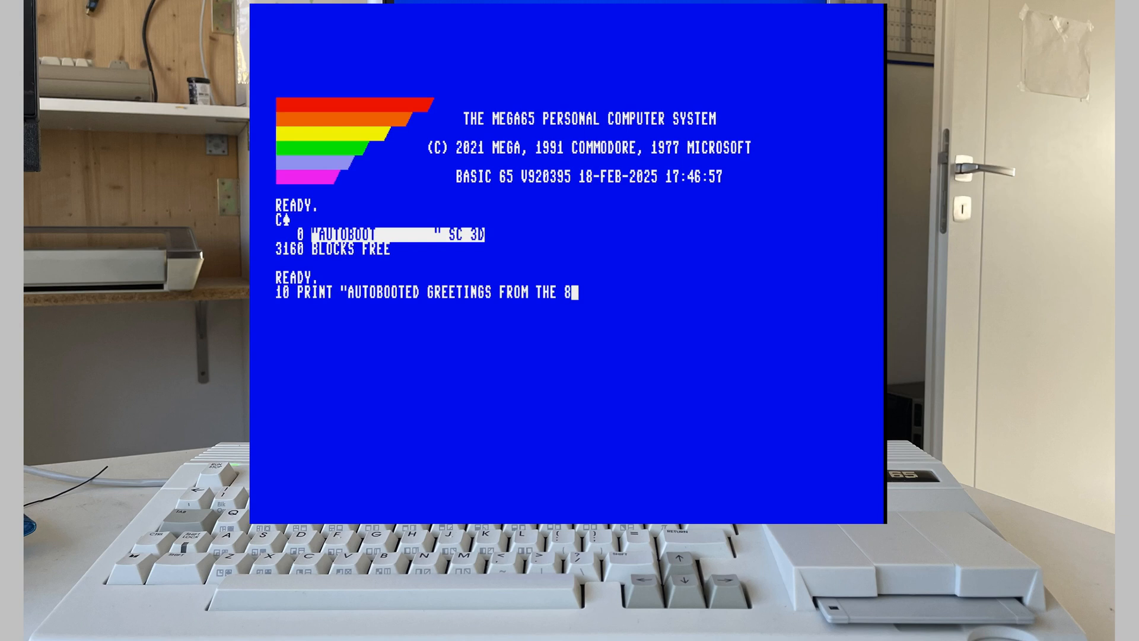
{"action": "type", "text": "-BIT THEORY!"}
{"action": "left_click", "coordinate": [577, 364]}
{"action": "type", "text": "DSAVE\""}
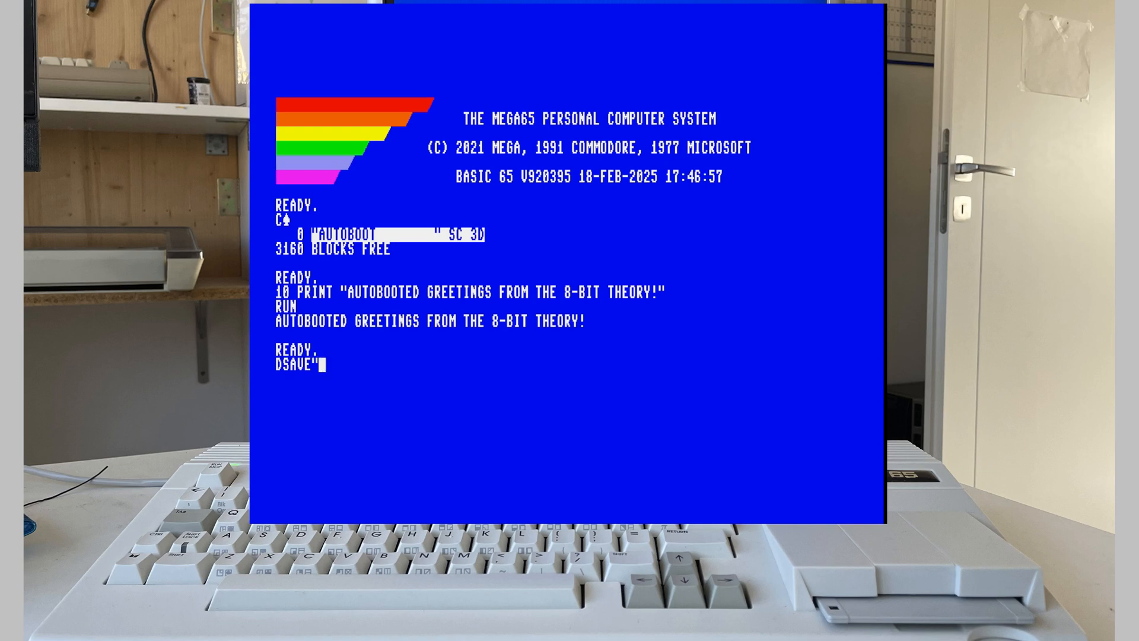
DSAVE the greeting program to disk as AUTOBOOT.C65.
{"action": "type", "text": "AUTOBOOT.C65\""}
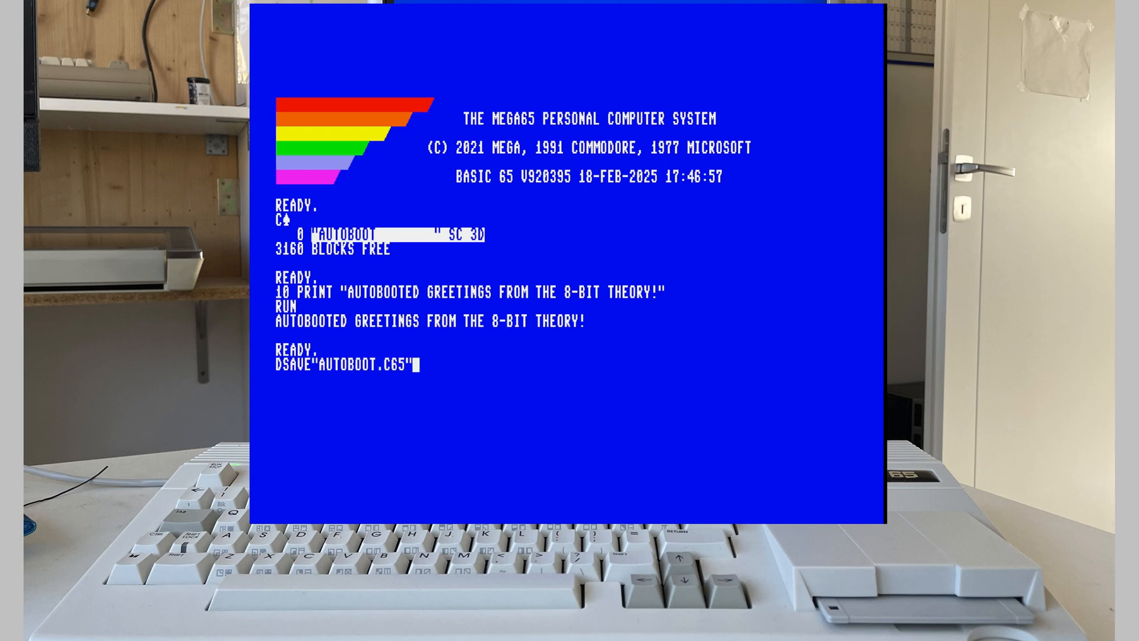
{"action": "key", "text": "Return"}
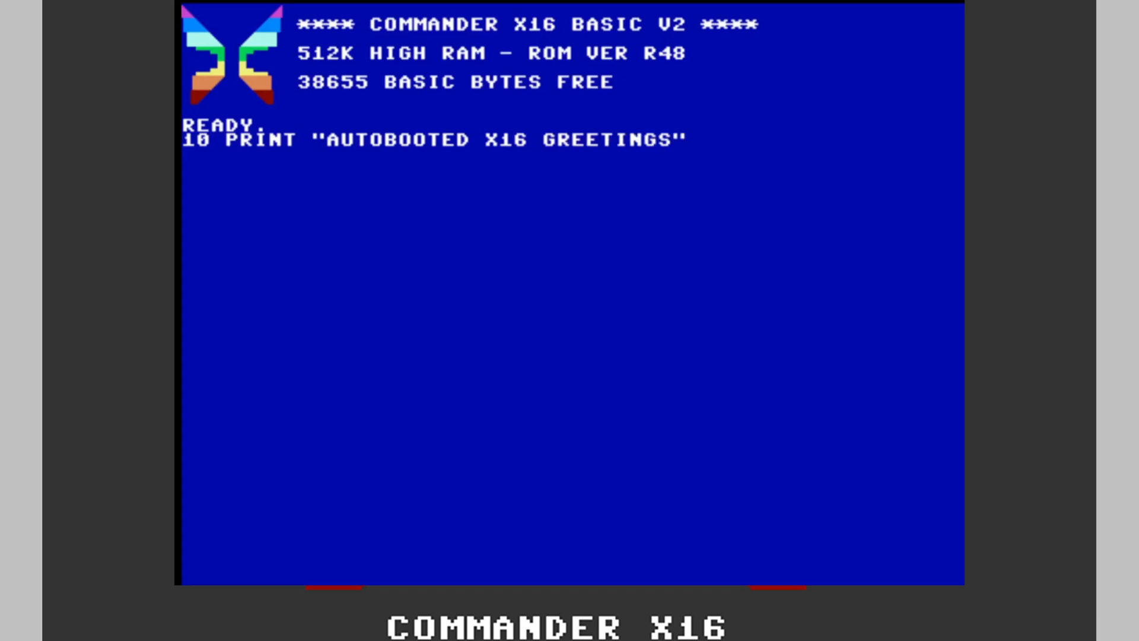
SAVE the X16 greeting as AUTOBOOT.X16 on drive 8 and reset so it autoboots.
{"action": "type", "text": "SAVE\"AUTO"}
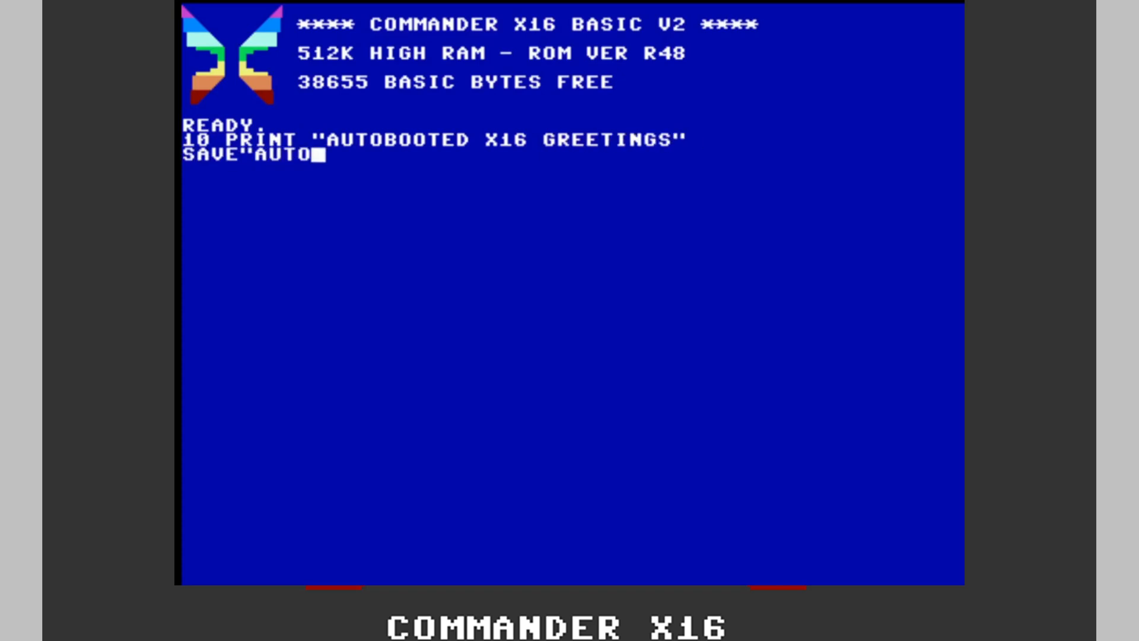
{"action": "type", "text": "BOOT.X16\",8"}
{"action": "type", "text": "RE"}
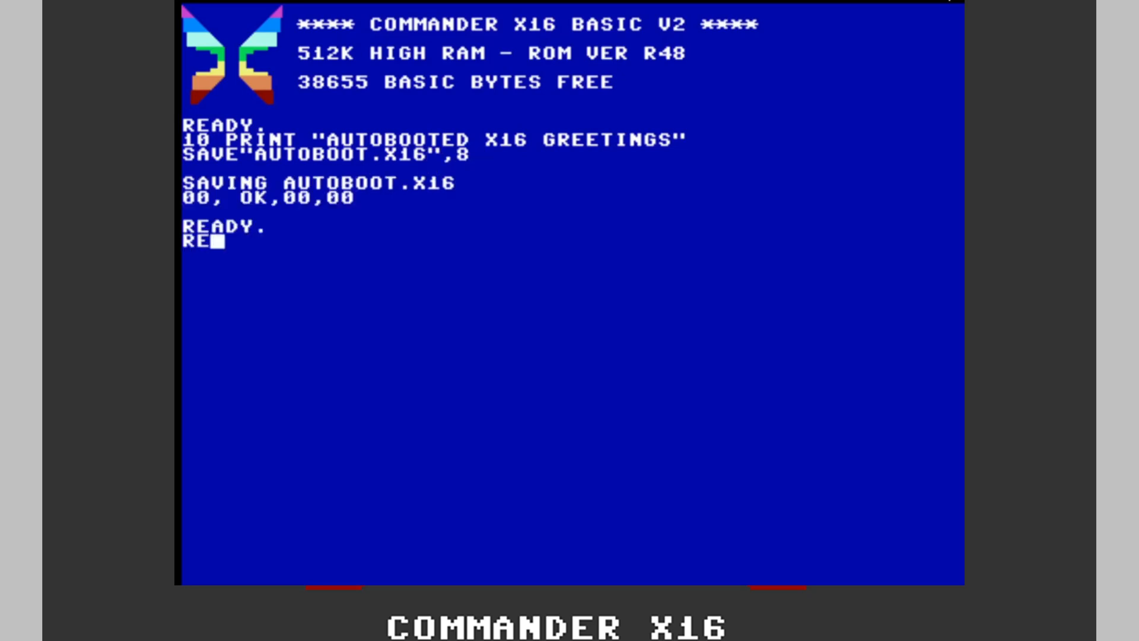
{"action": "key", "text": "Return"}
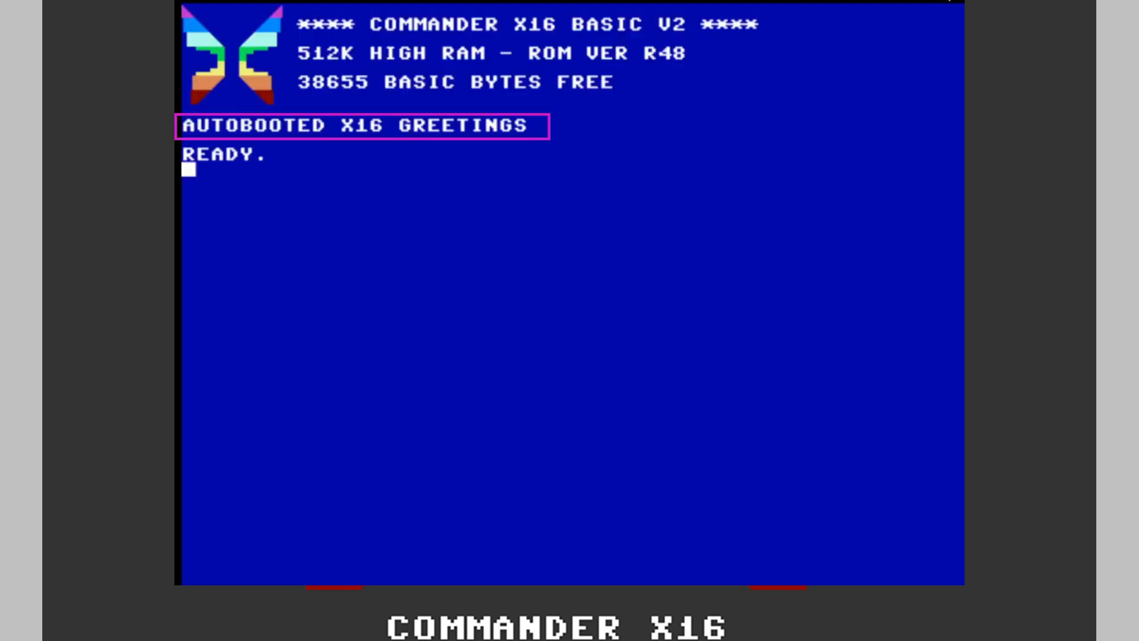